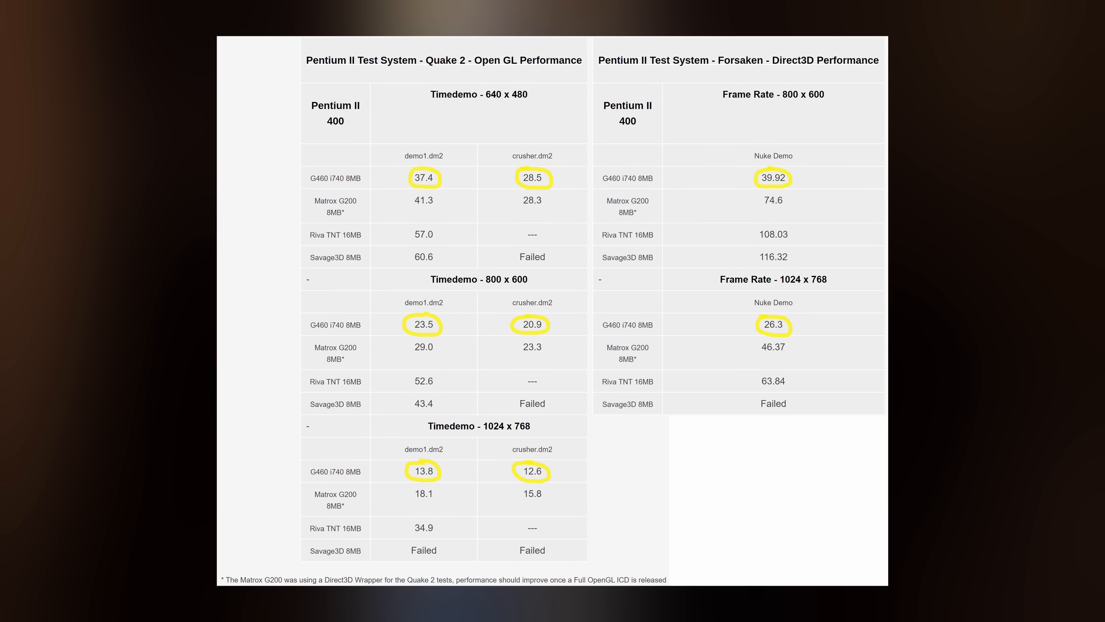
# Advance the slideshow past the Quake 2 and Forsaken tables to the i752 article.
pyautogui.scroll(3)
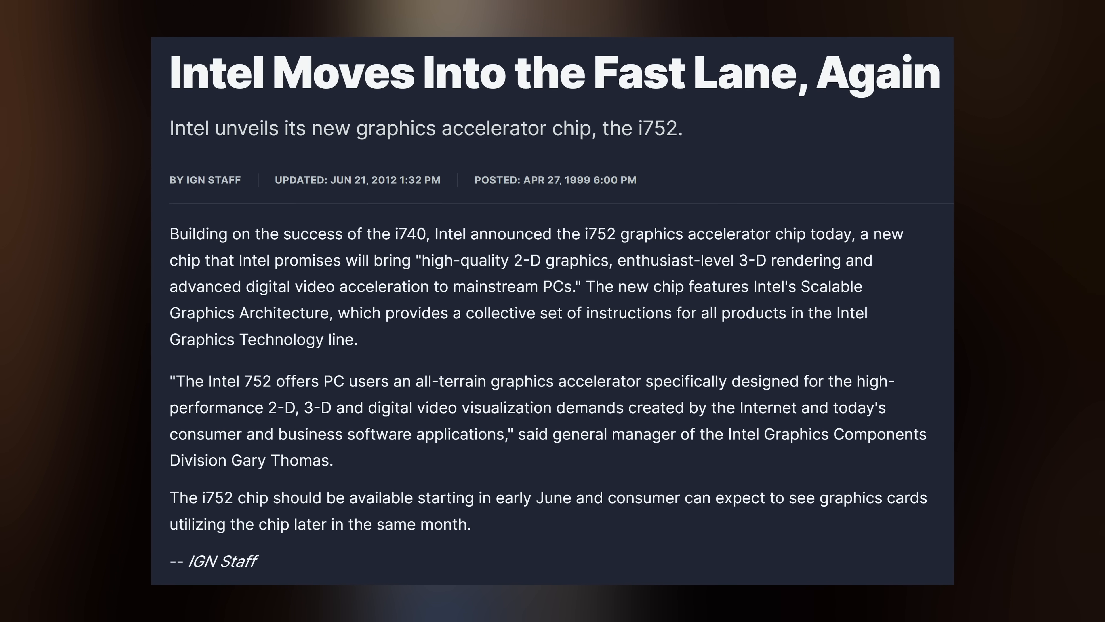
pyautogui.scroll(3)
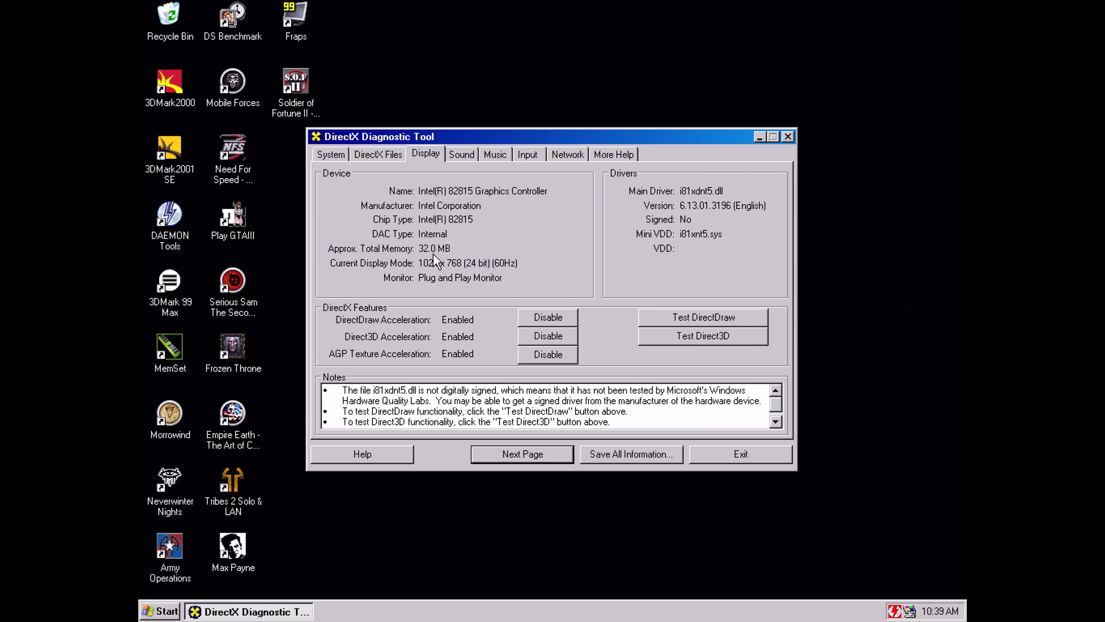
pyautogui.moveTo(439, 260)
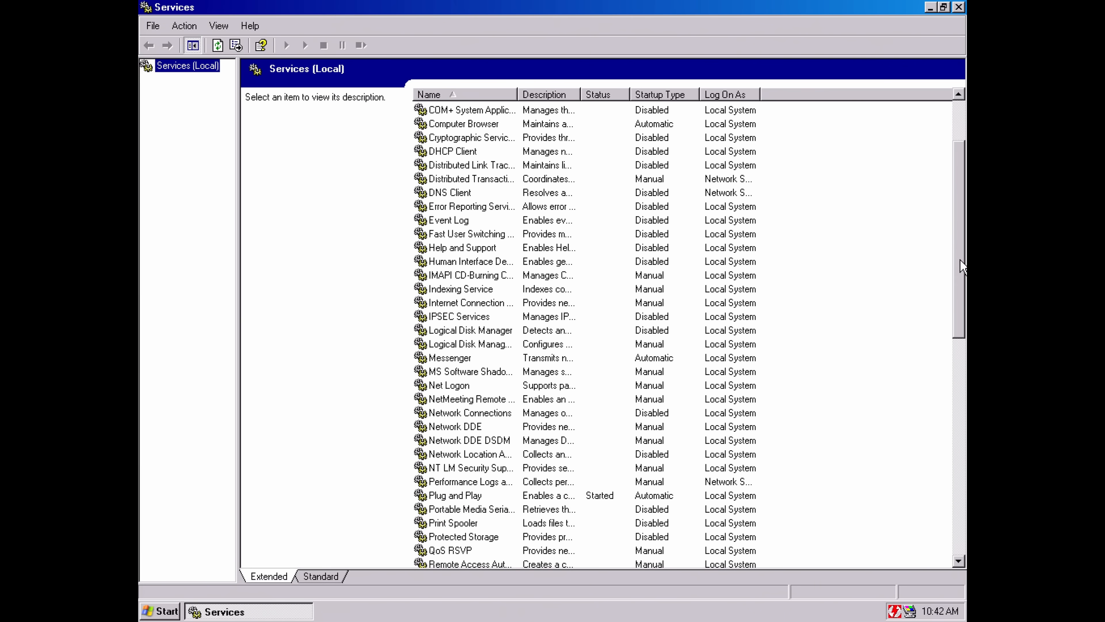
# Scroll down the Services (Local) list to check the startup types.
pyautogui.scroll(-3)
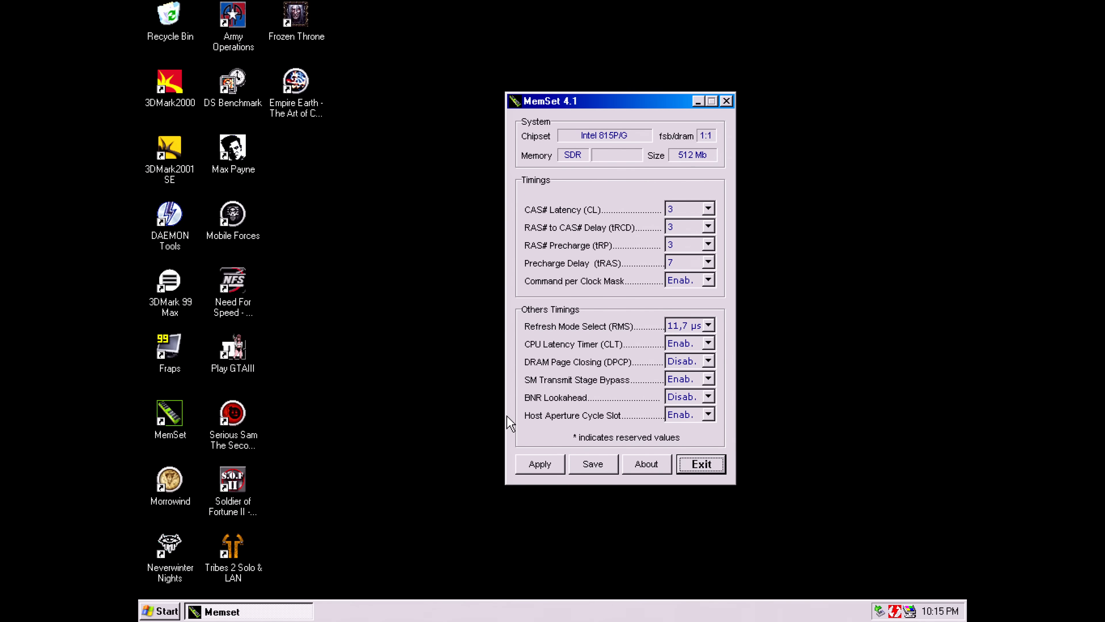
pyautogui.moveTo(733, 368)
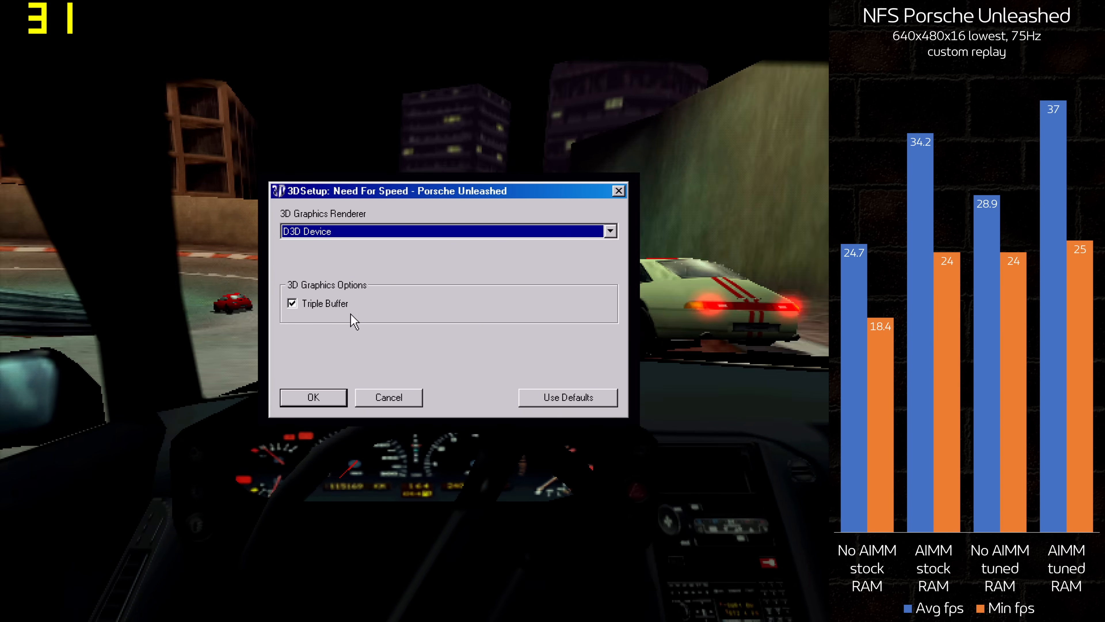
# Confirm the 3DSetup dialog with D3D Device renderer and Triple Buffer enabled.
pyautogui.click(313, 397)
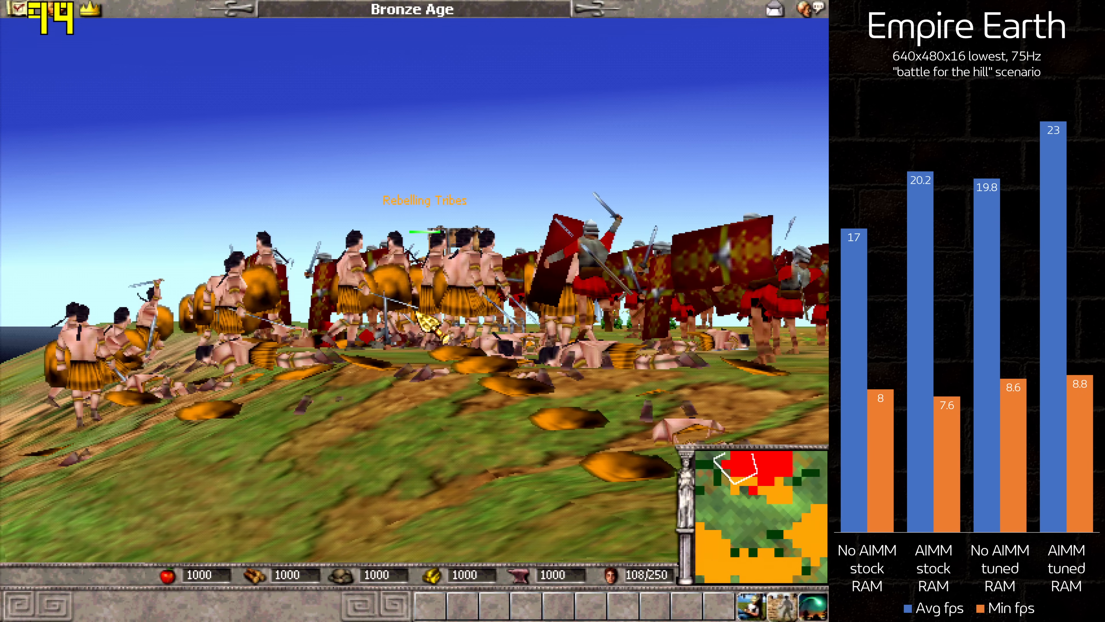
# Pan the view left across the battlefield during the hill scenario.
pyautogui.hscroll(-3)
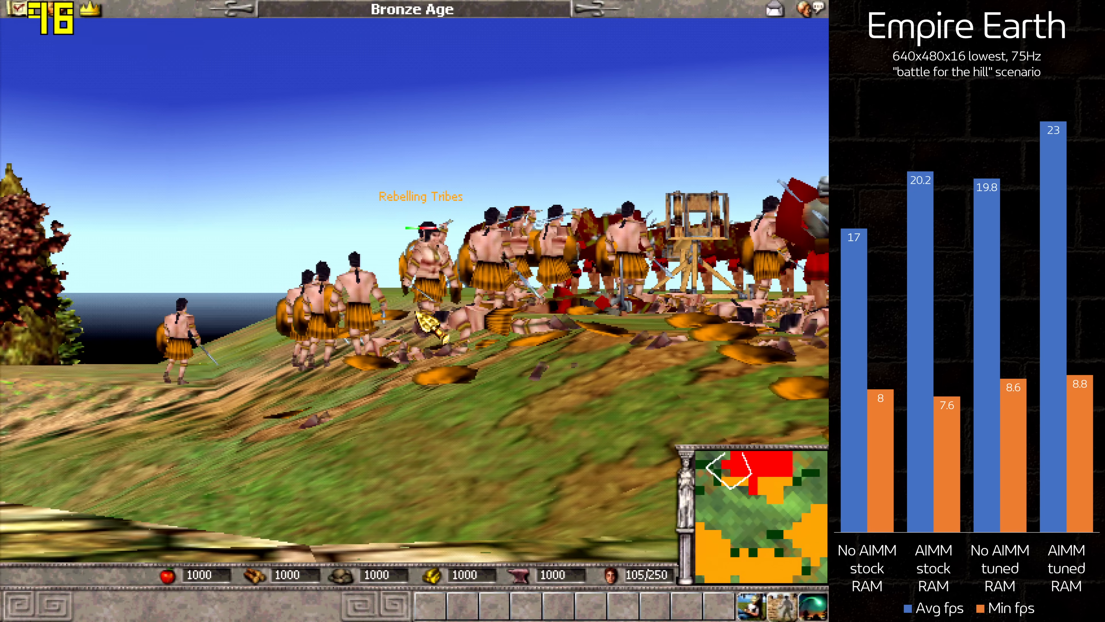